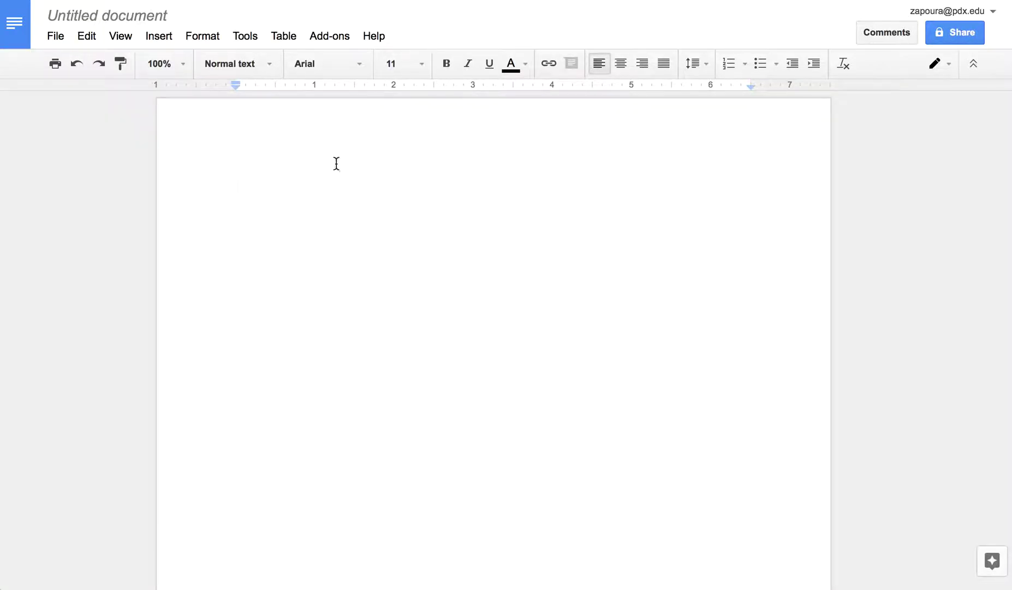
# - Type 'Test doc' into the document, check its folder location, and go to My Drive
pyautogui.write('Test doc')
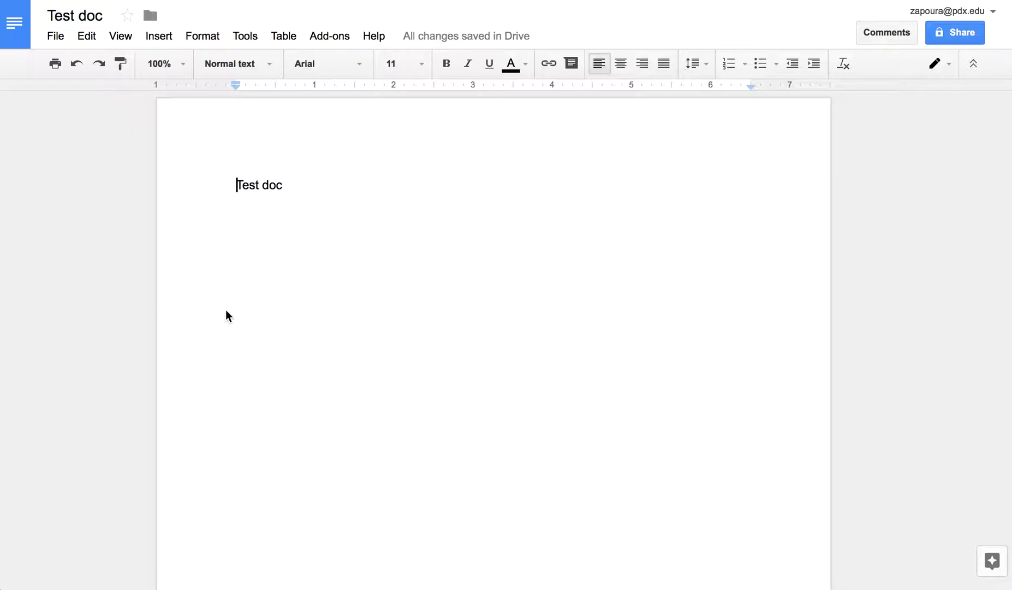
pyautogui.moveTo(151, 15)
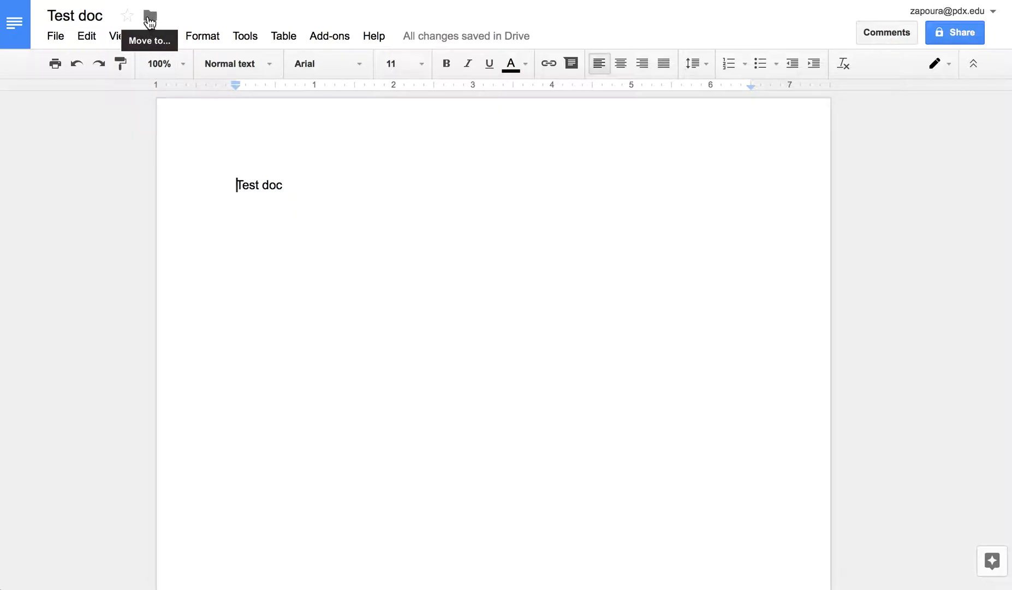
pyautogui.click(149, 14)
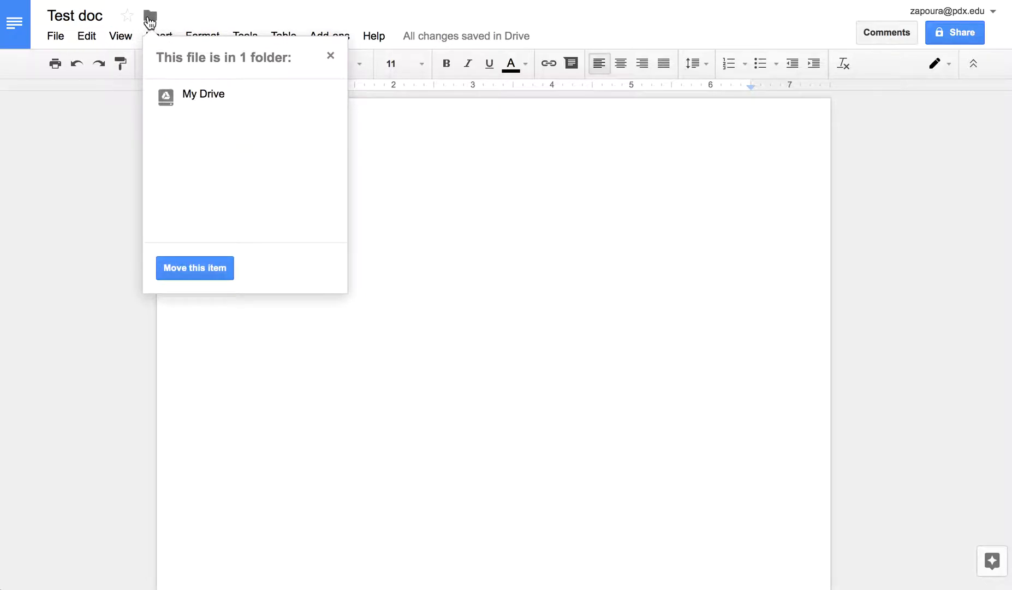
pyautogui.click(202, 94)
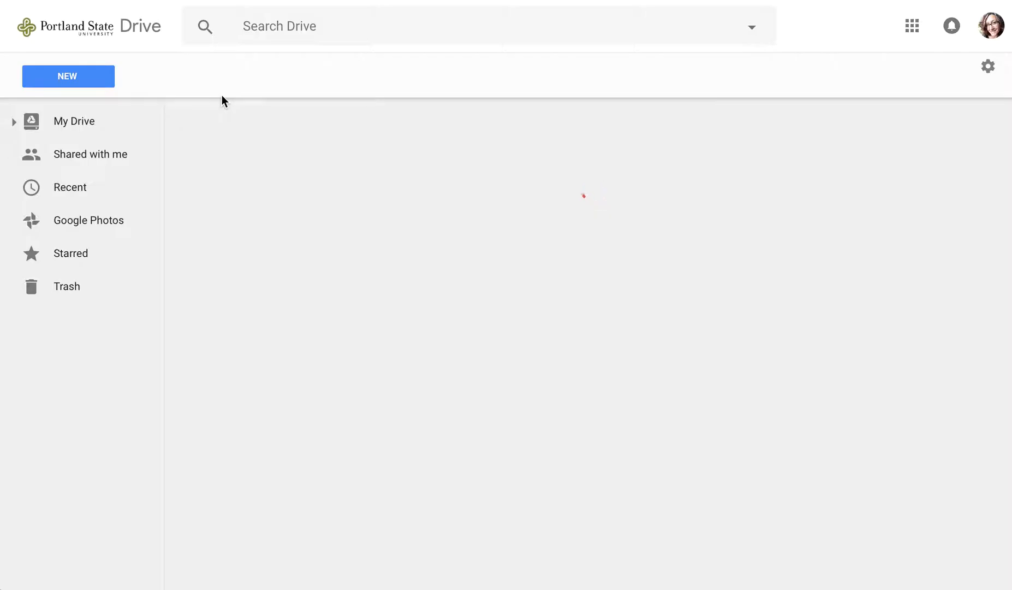
# - Select Test doc in My Drive to view its unshared, My Drive details
pyautogui.click(74, 121)
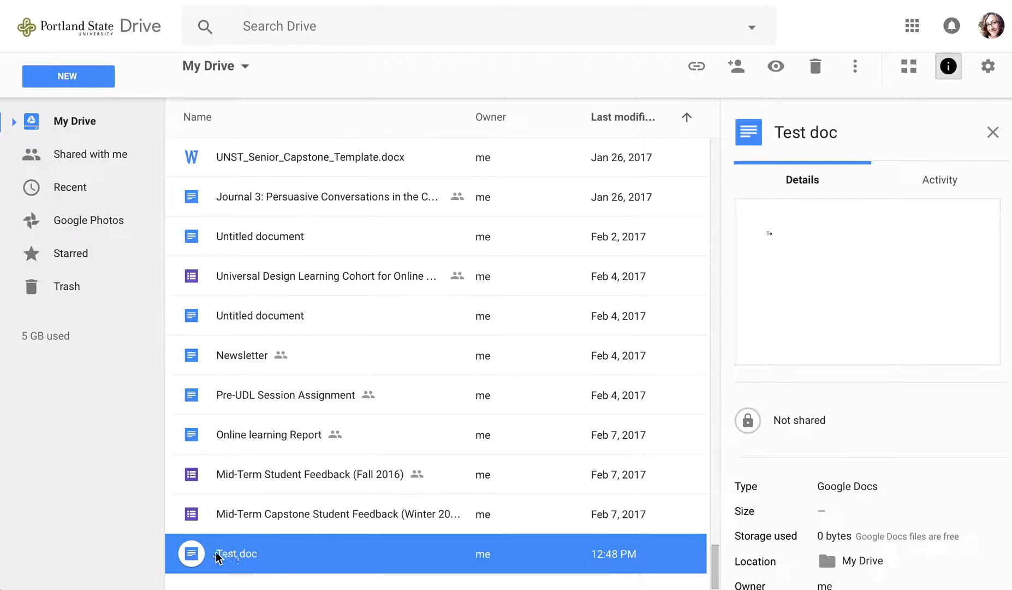
pyautogui.rightClick(230, 554)
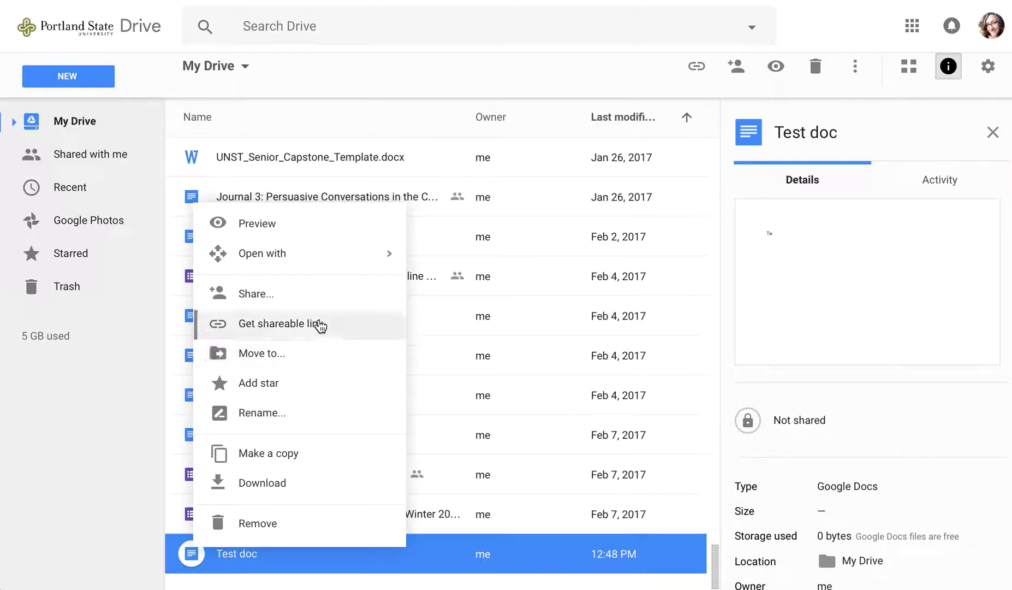
pyautogui.click(261, 353)
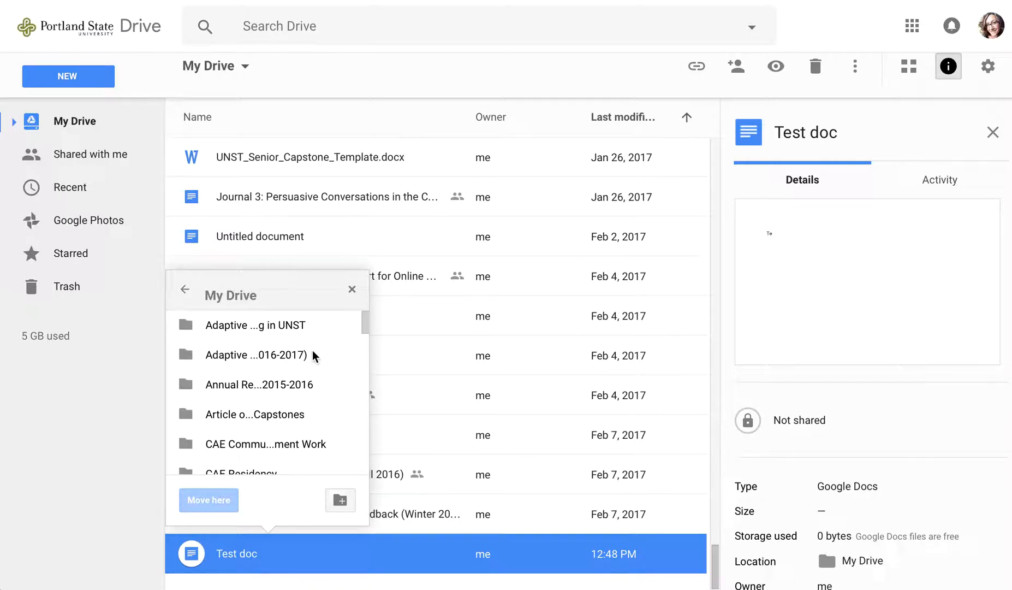
pyautogui.scroll(-3)
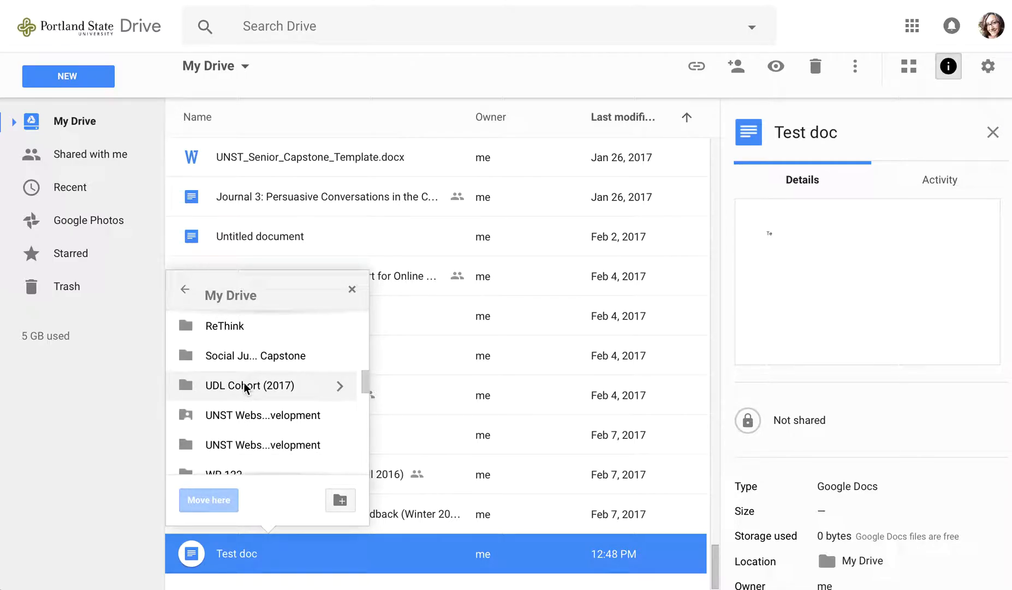
pyautogui.click(249, 386)
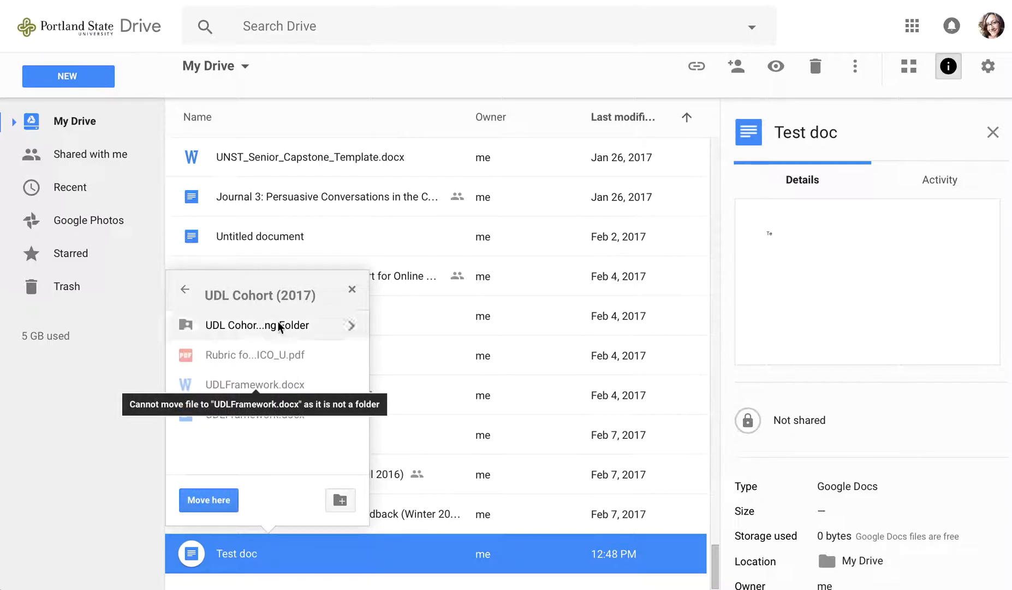
pyautogui.click(273, 325)
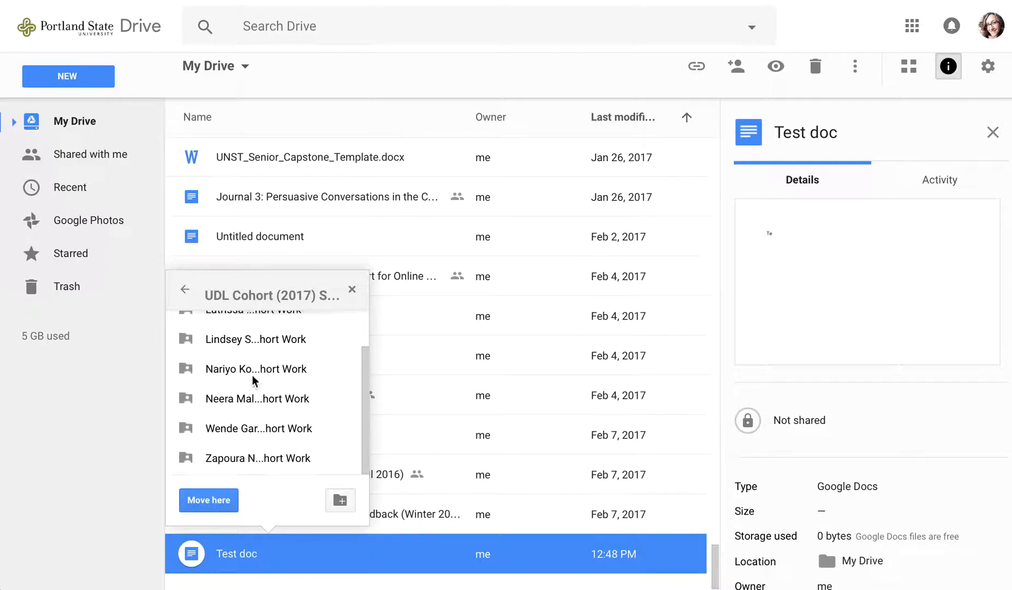
pyautogui.click(258, 458)
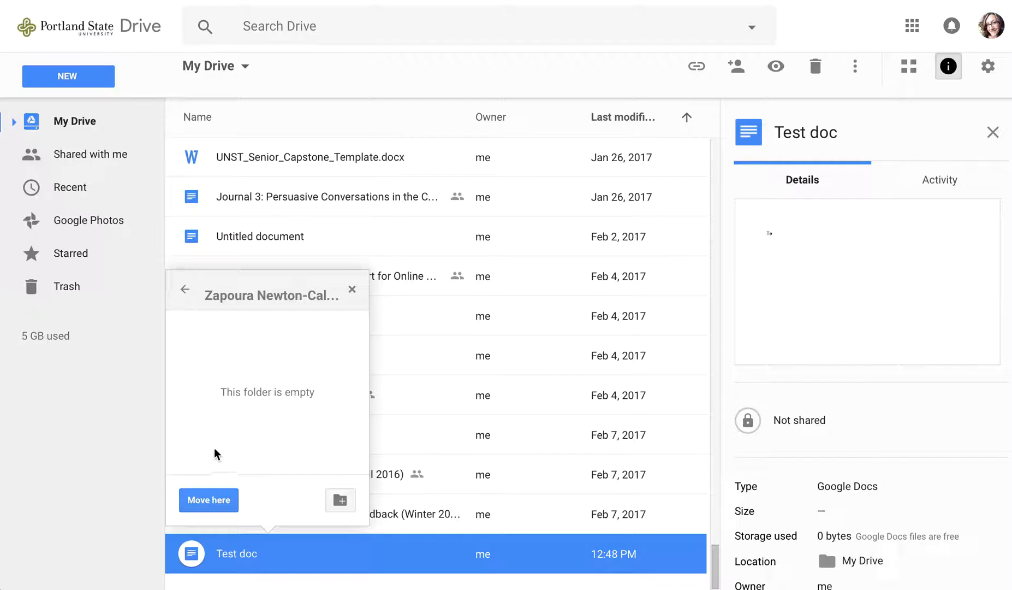
pyautogui.click(208, 499)
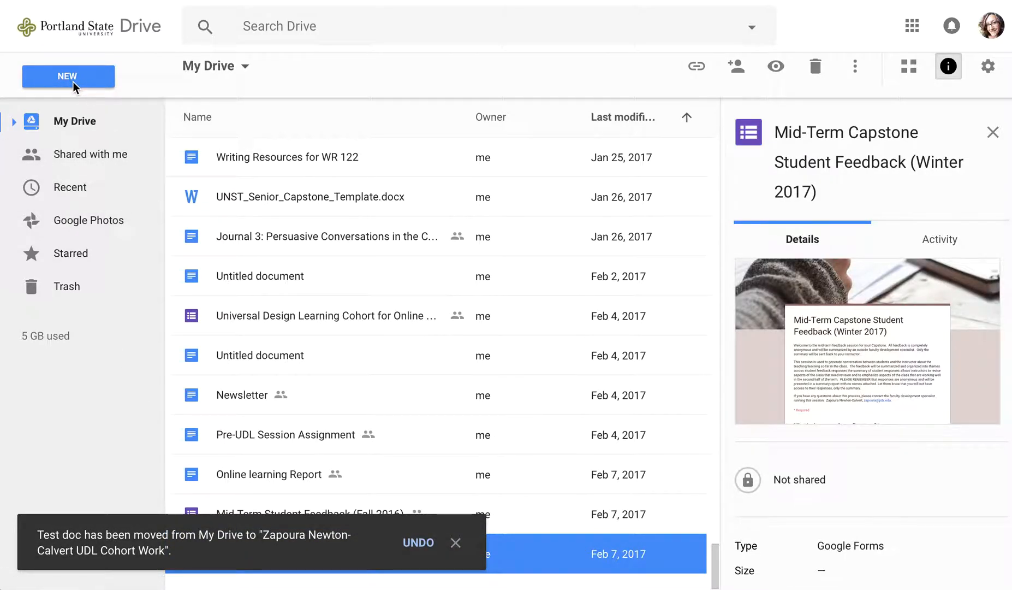
# - Cancel the new folder and create a blank Google Docs document instead
pyautogui.click(68, 76)
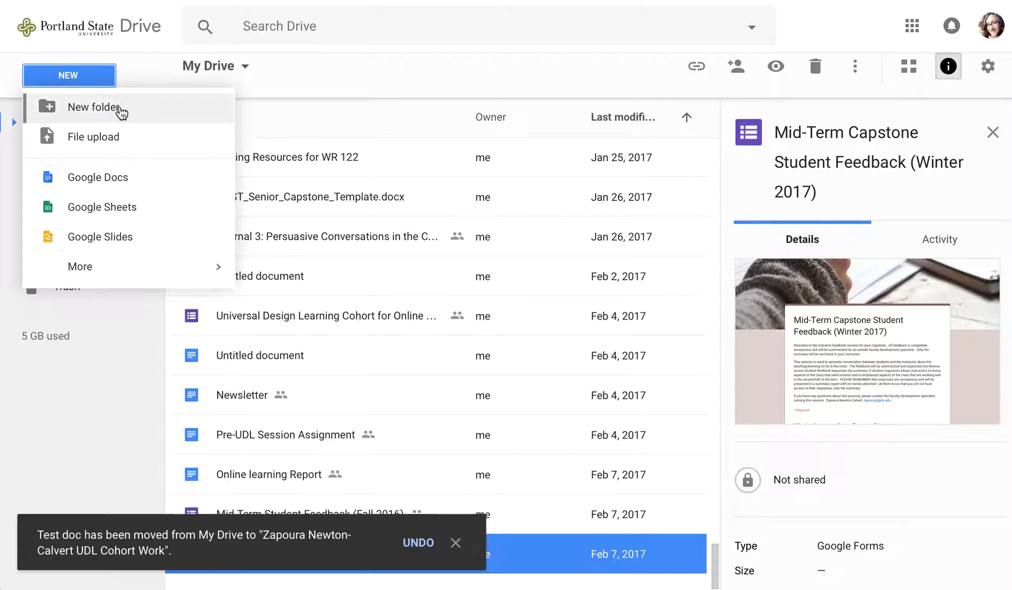
pyautogui.click(95, 106)
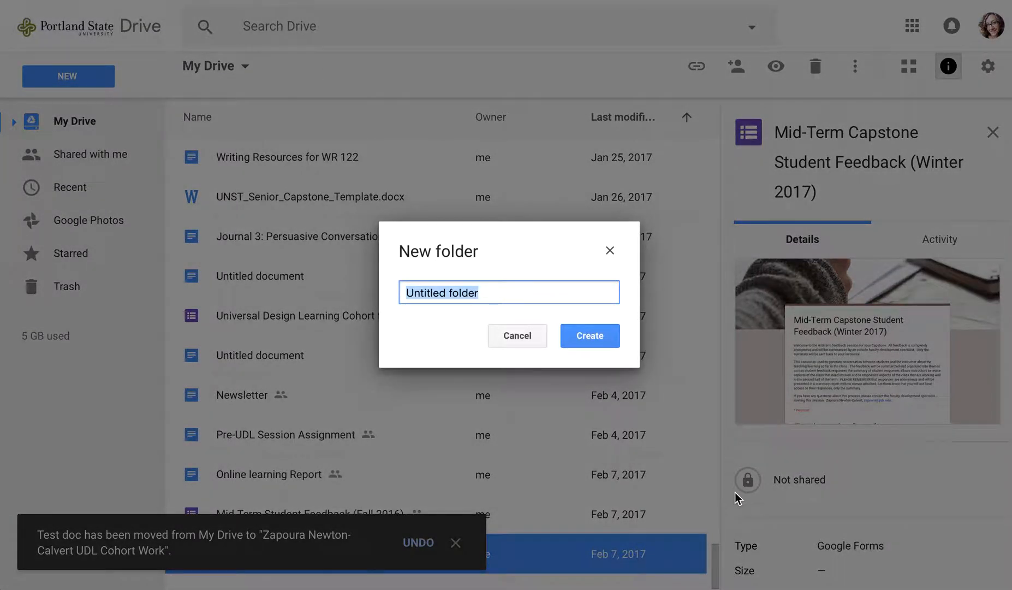
pyautogui.click(68, 76)
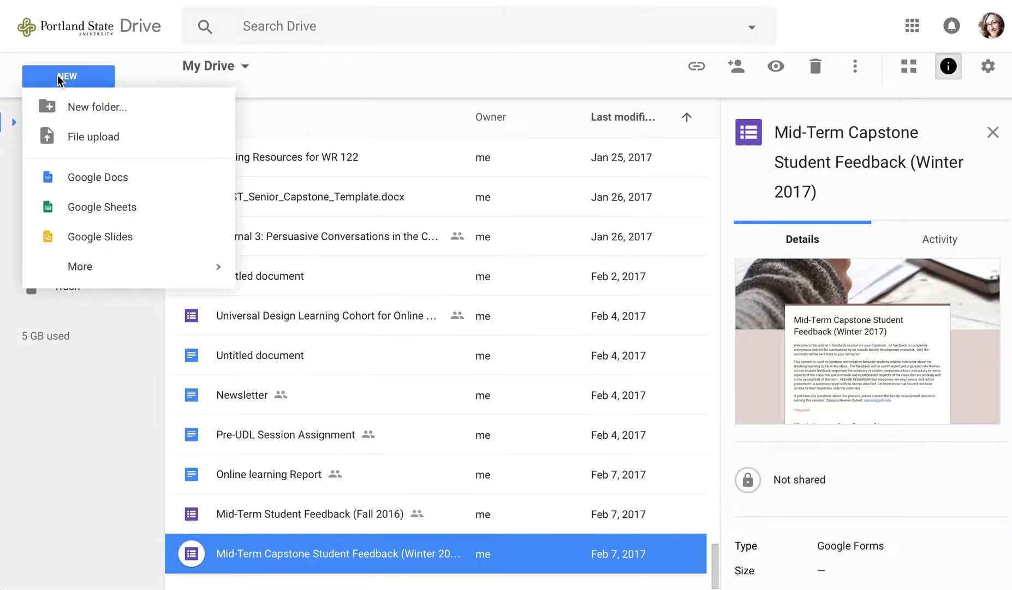
pyautogui.click(98, 177)
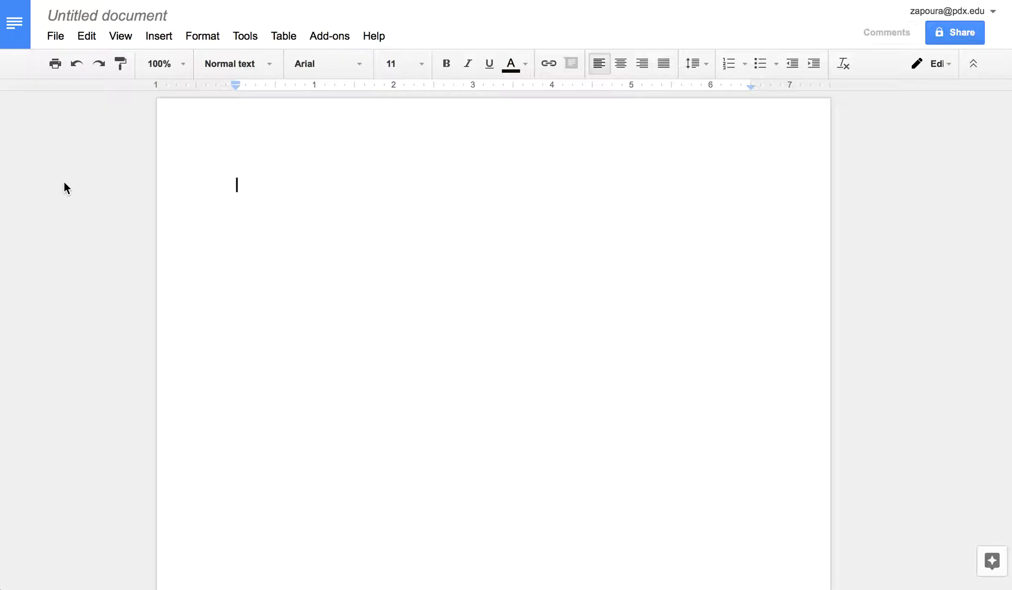
# - Type 'Test Doc' into the new untitled document and let it save to Drive
pyautogui.write('Test Doc')
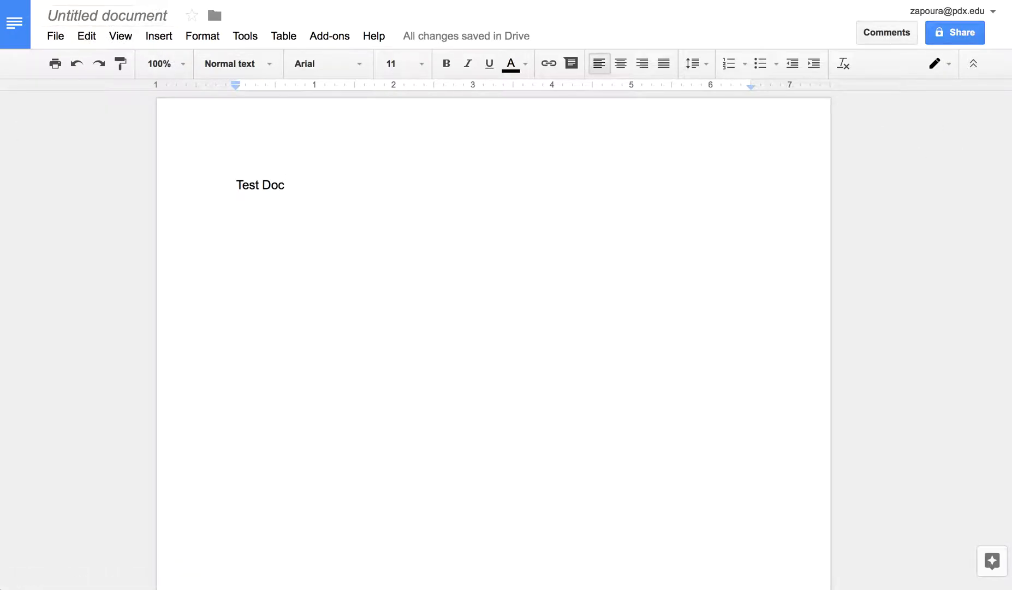
pyautogui.moveTo(214, 15)
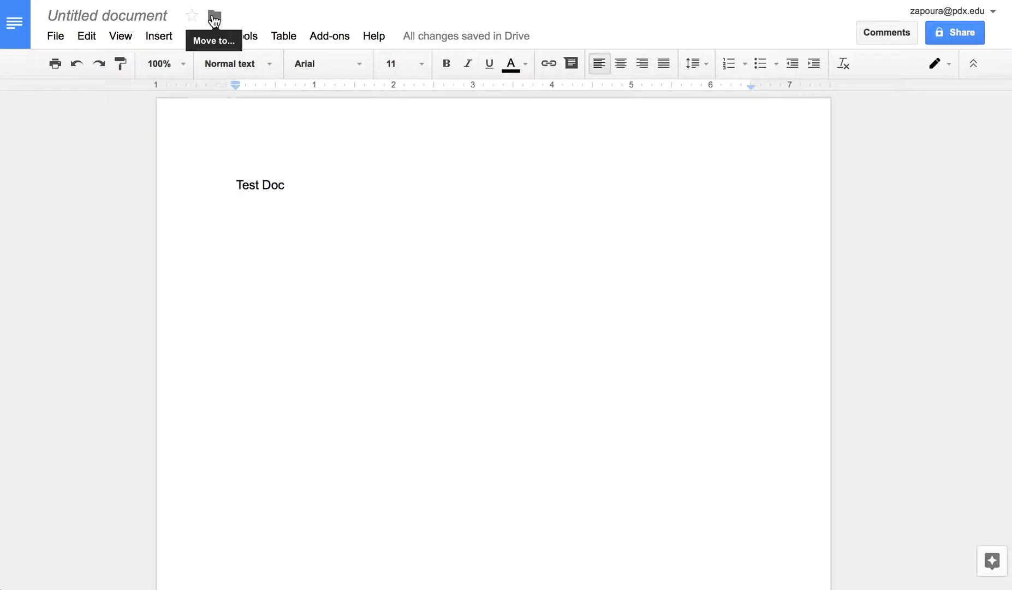
pyautogui.click(214, 15)
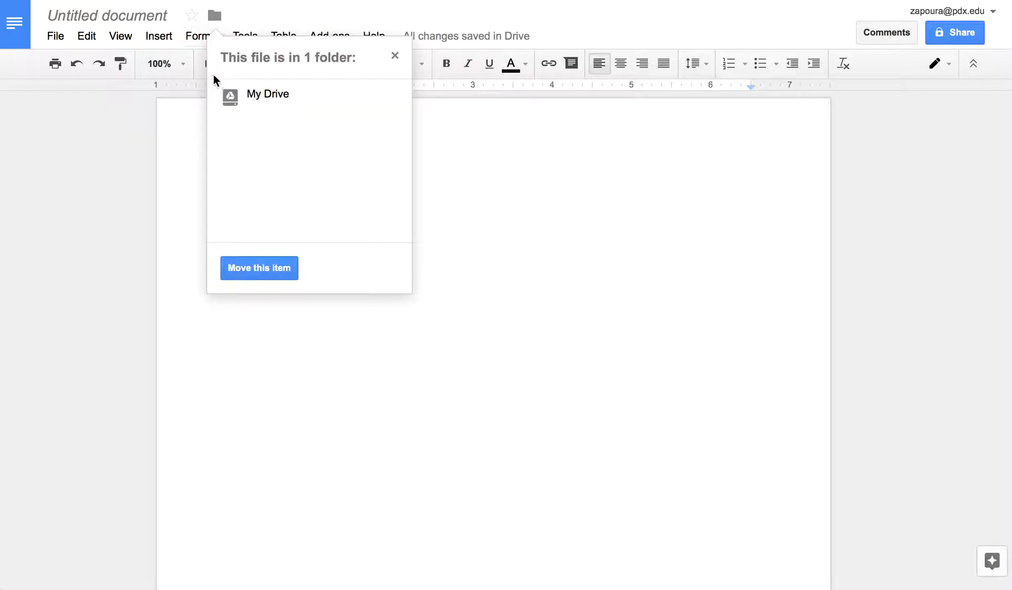
pyautogui.moveTo(252, 270)
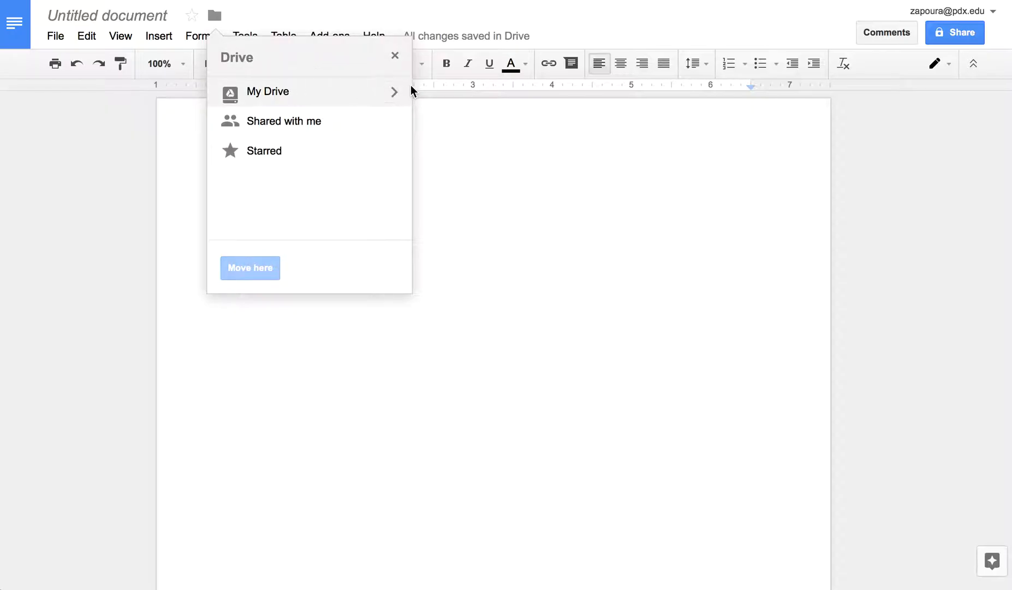
pyautogui.click(267, 91)
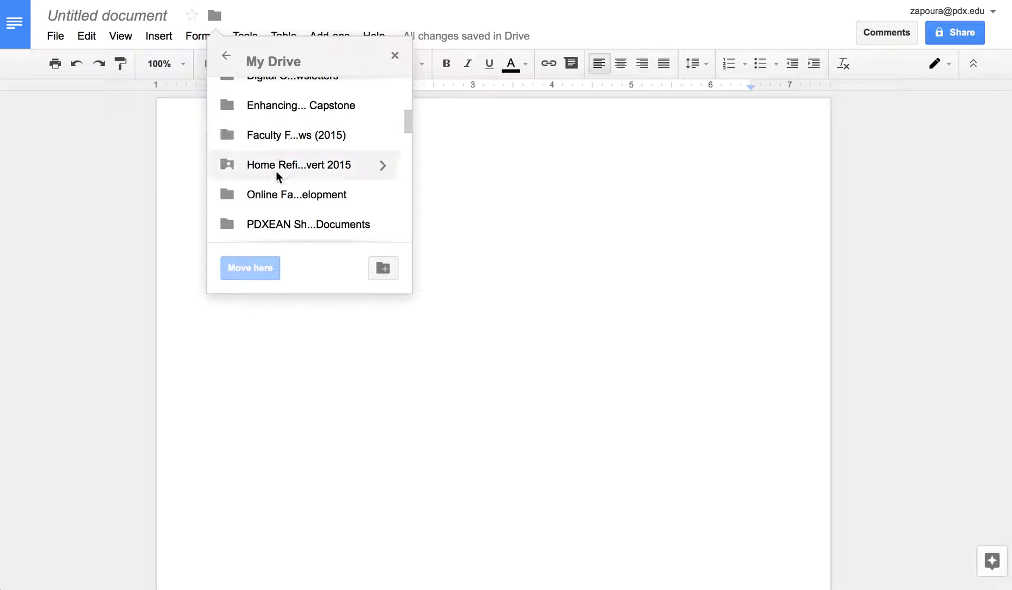
pyautogui.scroll(-3)
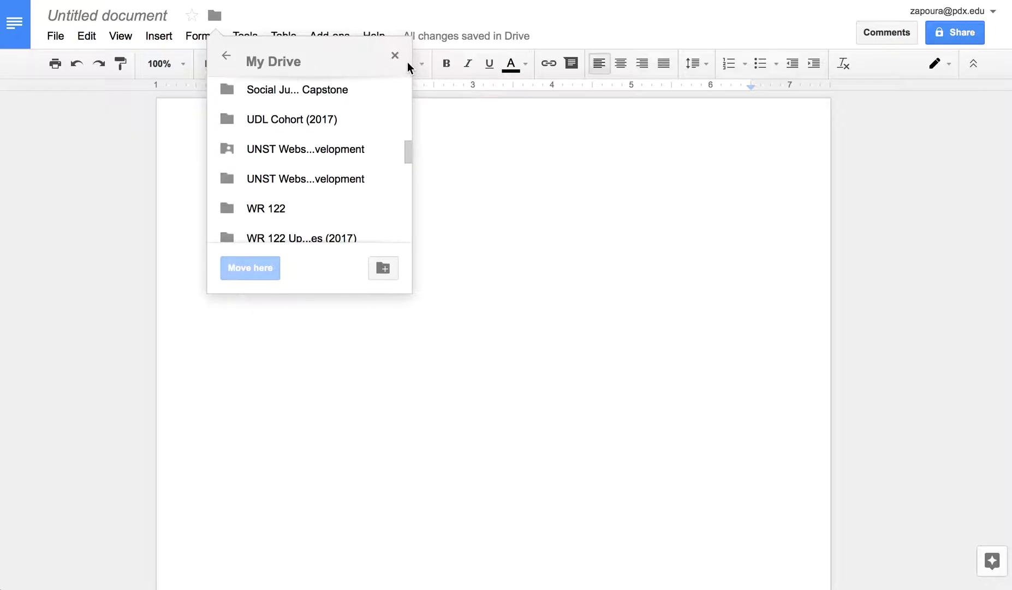
pyautogui.click(396, 55)
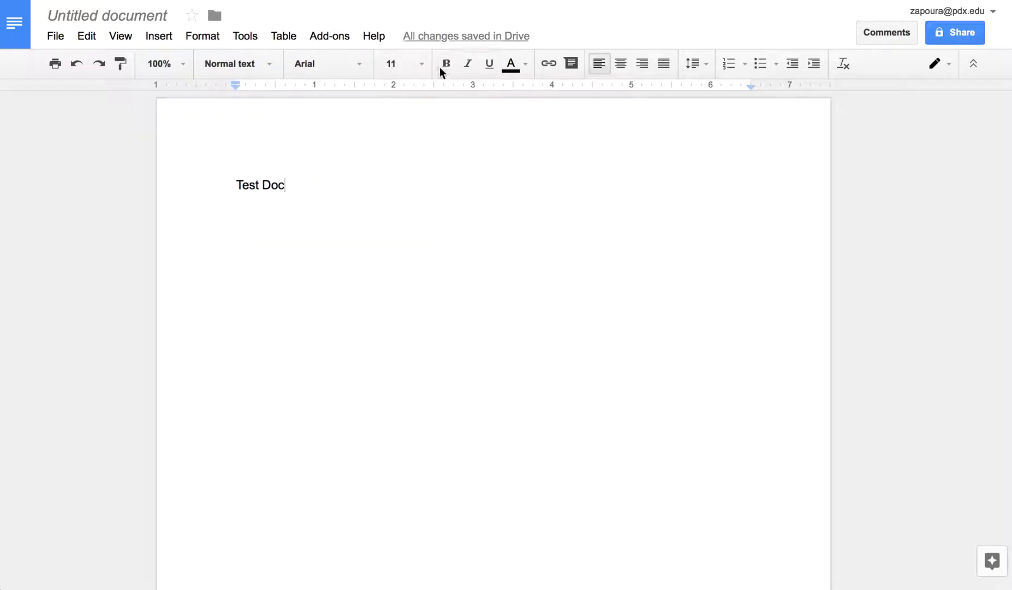